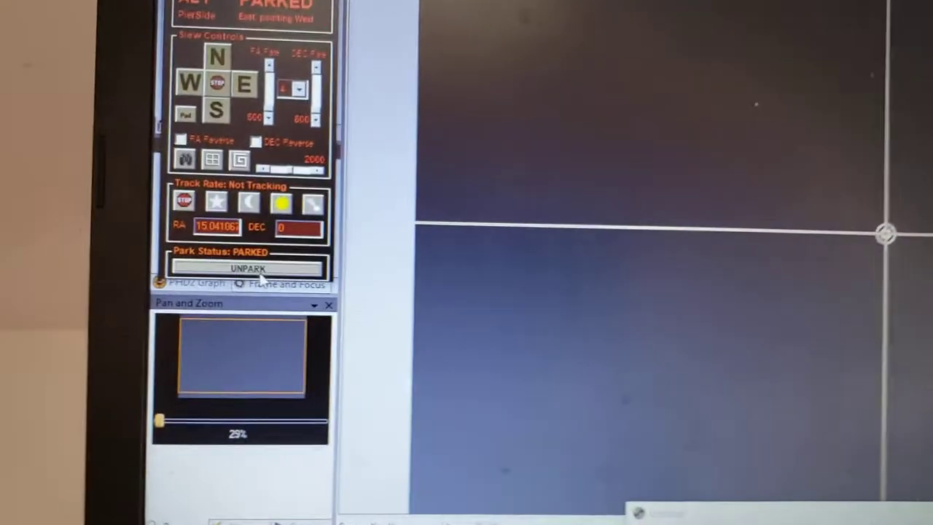
# Step: Unpark the telescope mount from the mount control panel
pyautogui.click(248, 268)
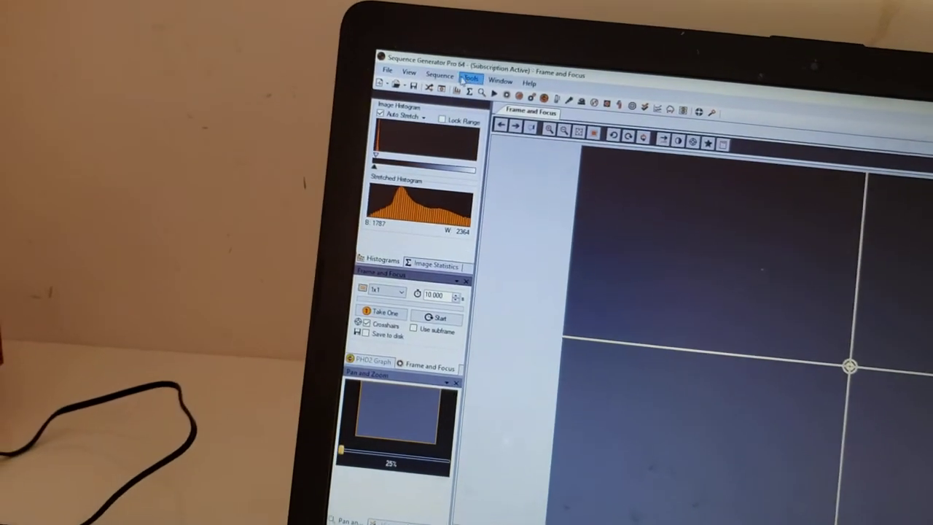
# Step: Load the existing user profile in the Equipment Profile Manager from the Tools menu
pyautogui.click(469, 76)
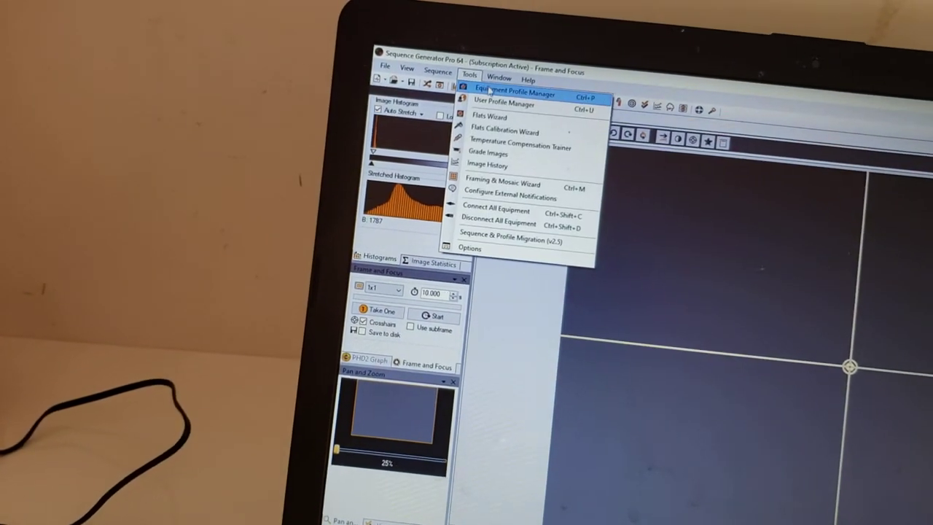
pyautogui.click(513, 96)
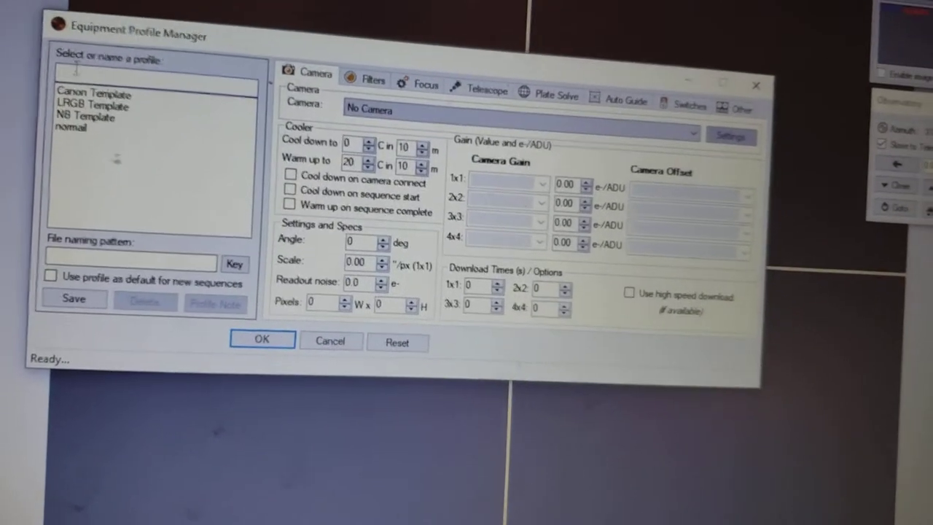
pyautogui.click(70, 189)
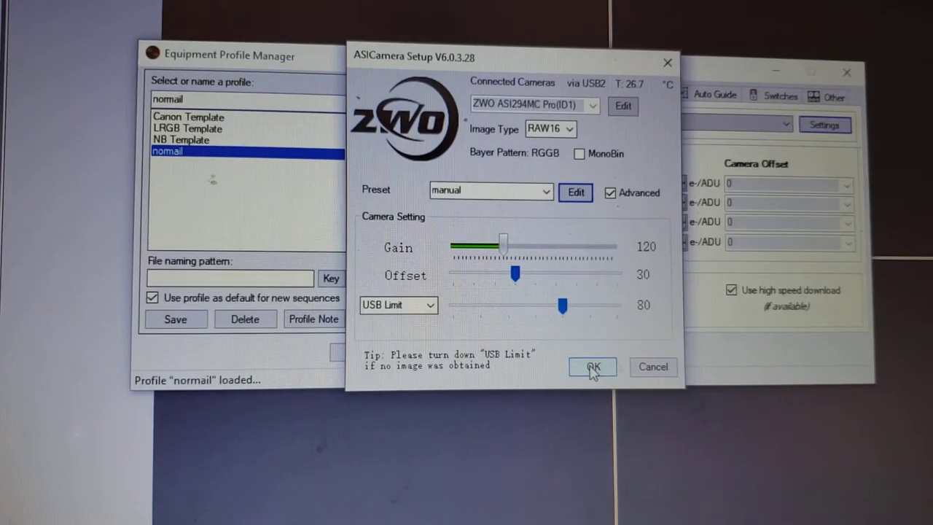
pyautogui.click(592, 368)
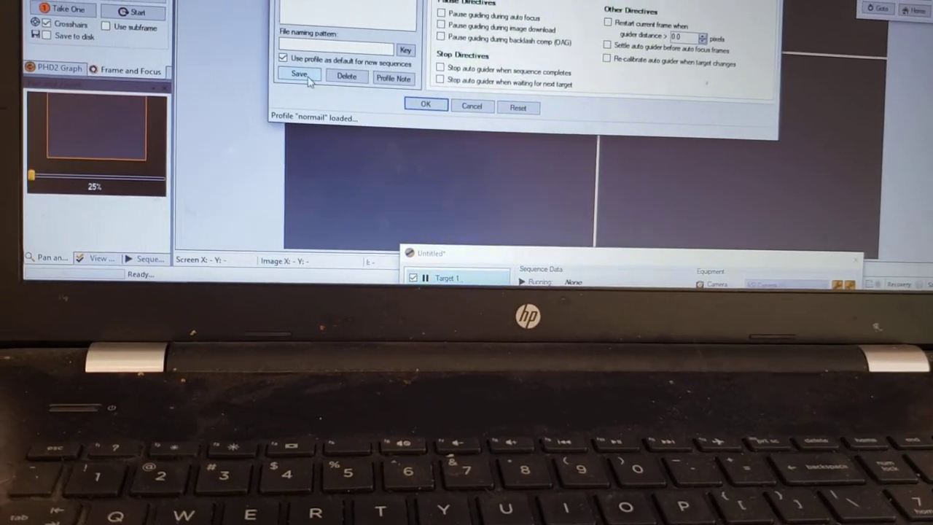
# Step: Save the 'normail' equipment profile and close the profile manager
pyautogui.click(296, 73)
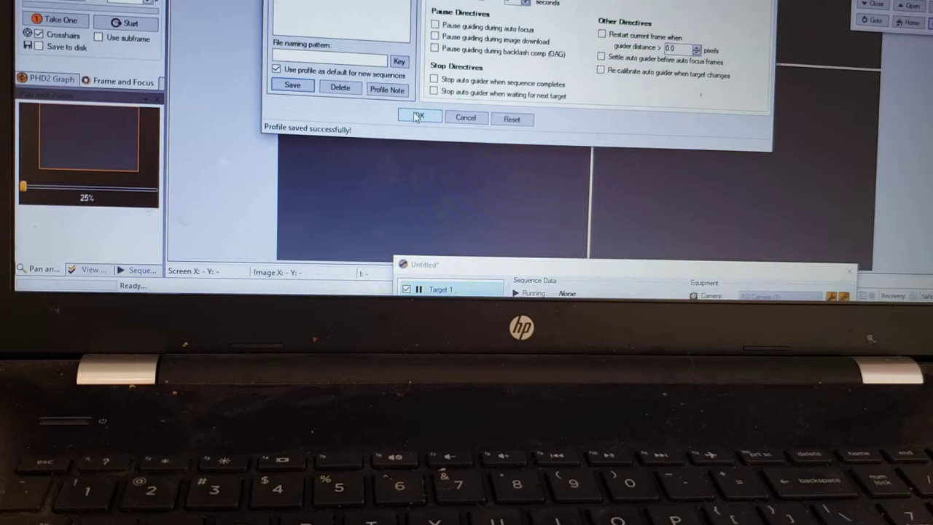
pyautogui.click(419, 117)
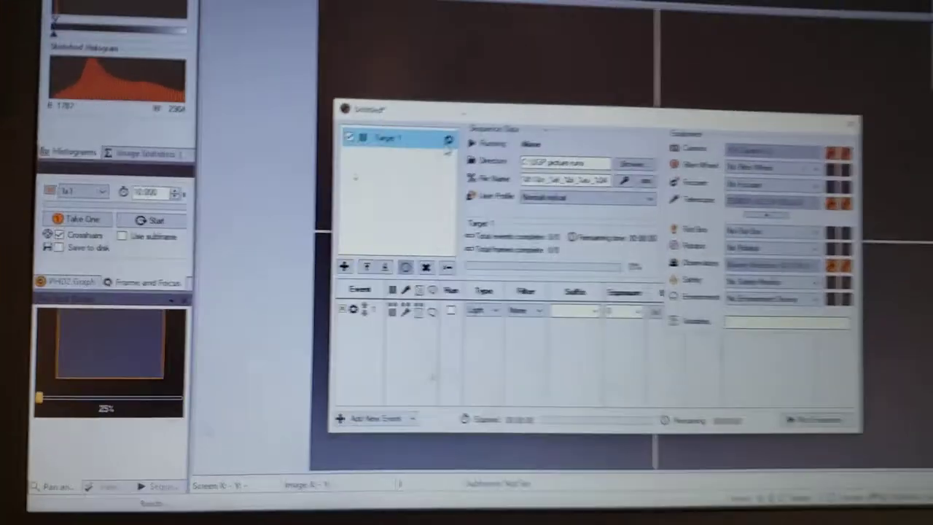
# Step: Bring up the Target Settings dialog for Target 1 from the target list
pyautogui.doubleClick(391, 137)
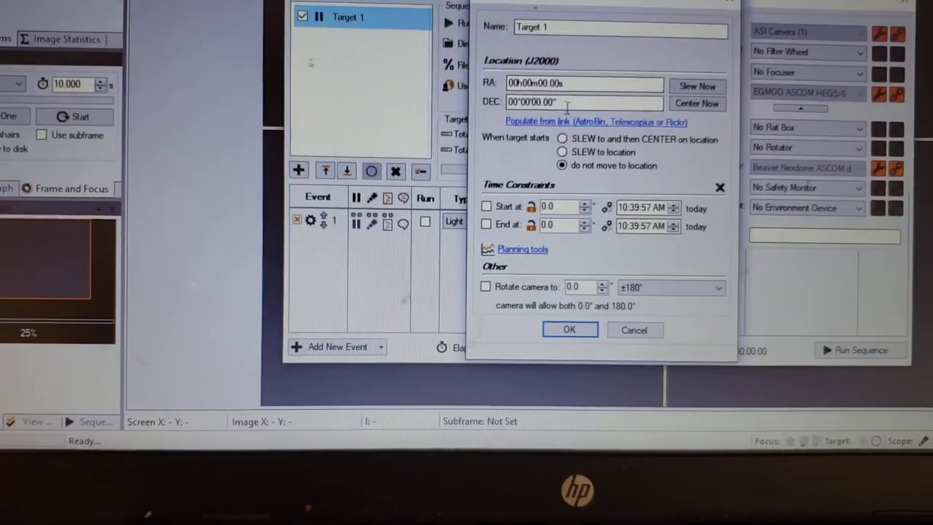
# Step: Check the Web Link dialog for populating Target 1's location, then cancel it without a link
pyautogui.click(594, 121)
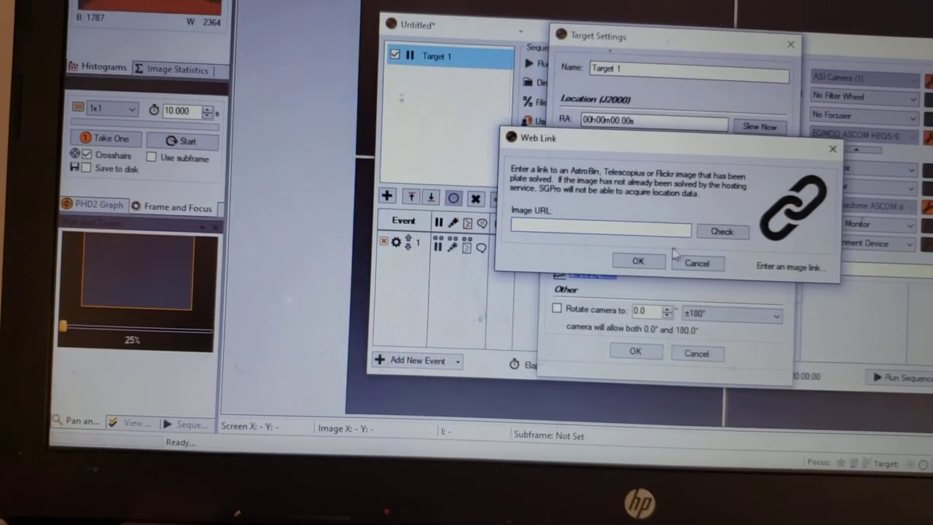
pyautogui.click(697, 262)
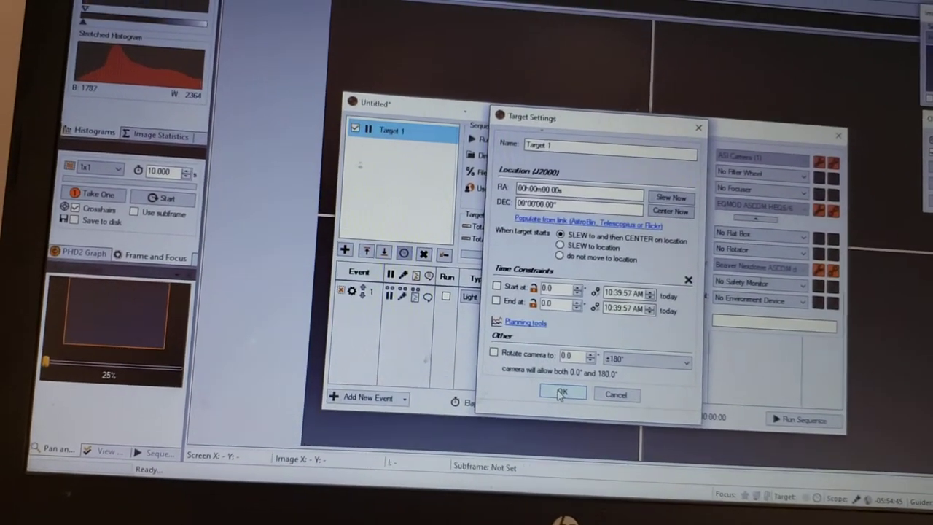
# Step: Confirm Target 1's slew-and-center settings and dismiss the invalid RA/DEC location error
pyautogui.click(562, 394)
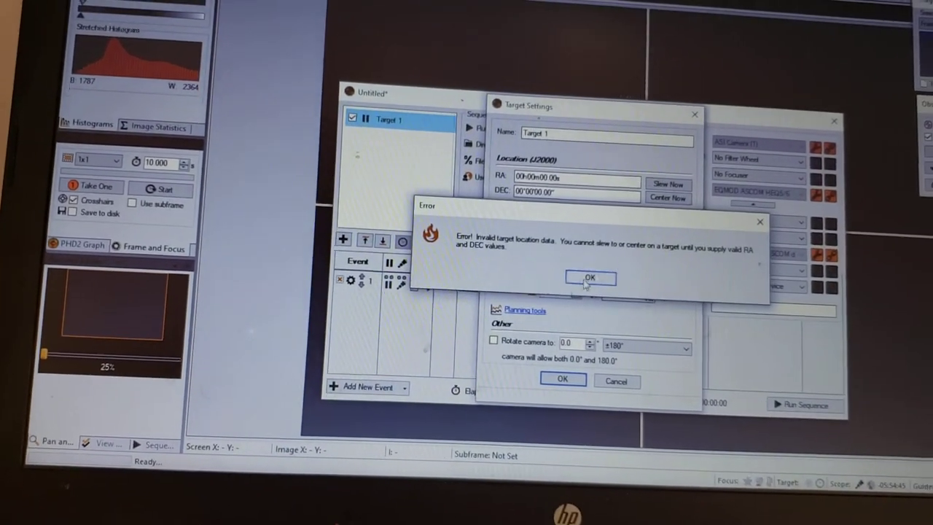
pyautogui.click(589, 277)
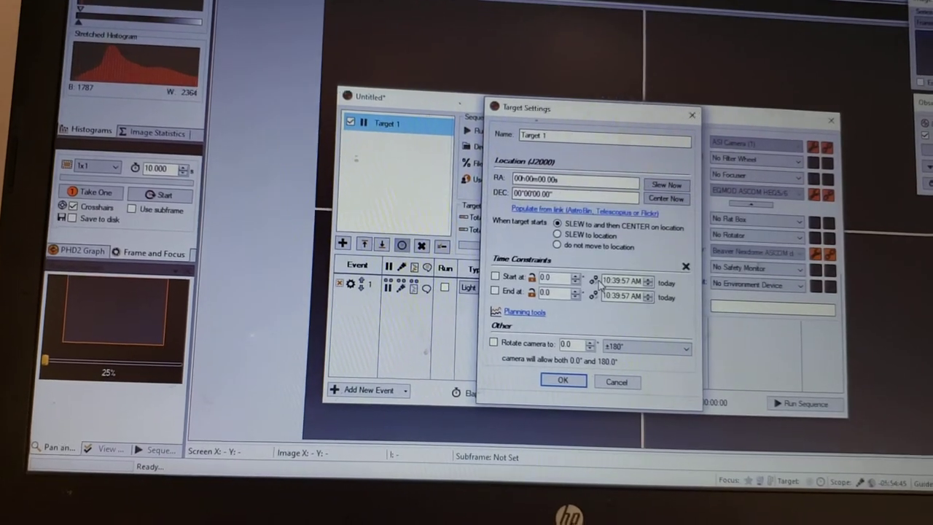